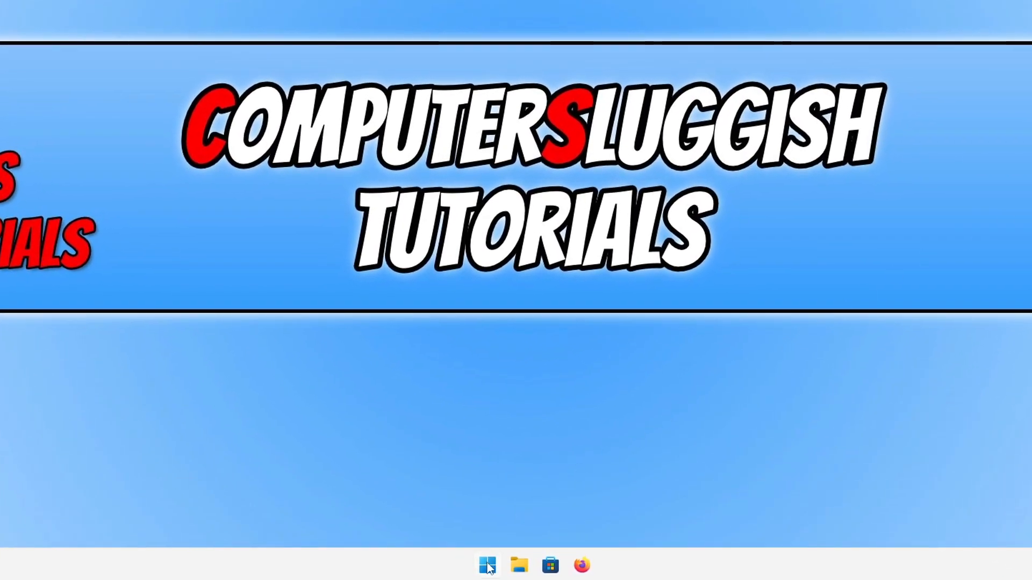
Launch the Settings app from the Start menu, landing on the System page.
left_click(595, 567)
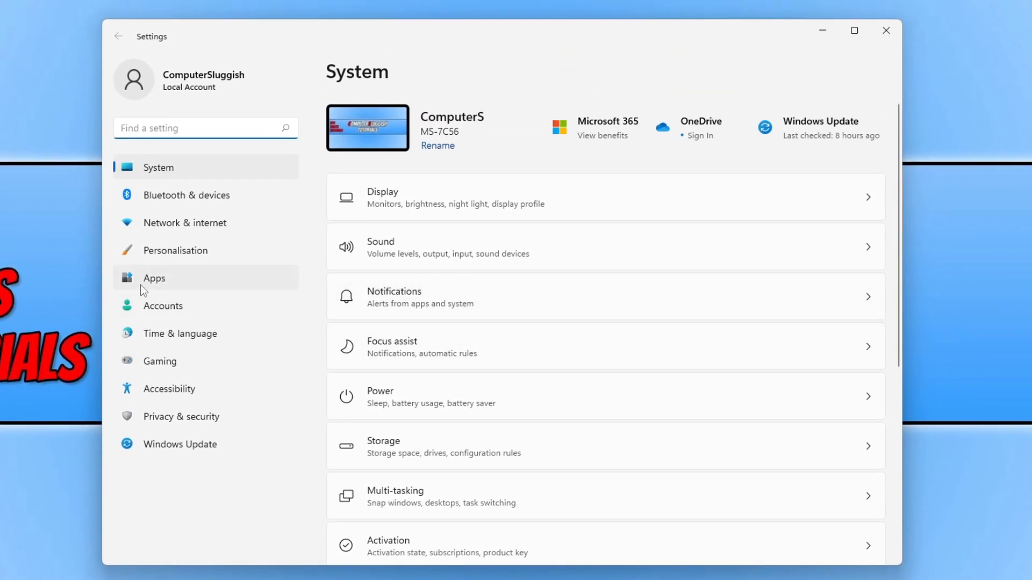
Go to the apps settings and search the app list for 'media' to find Media Player.
left_click(154, 277)
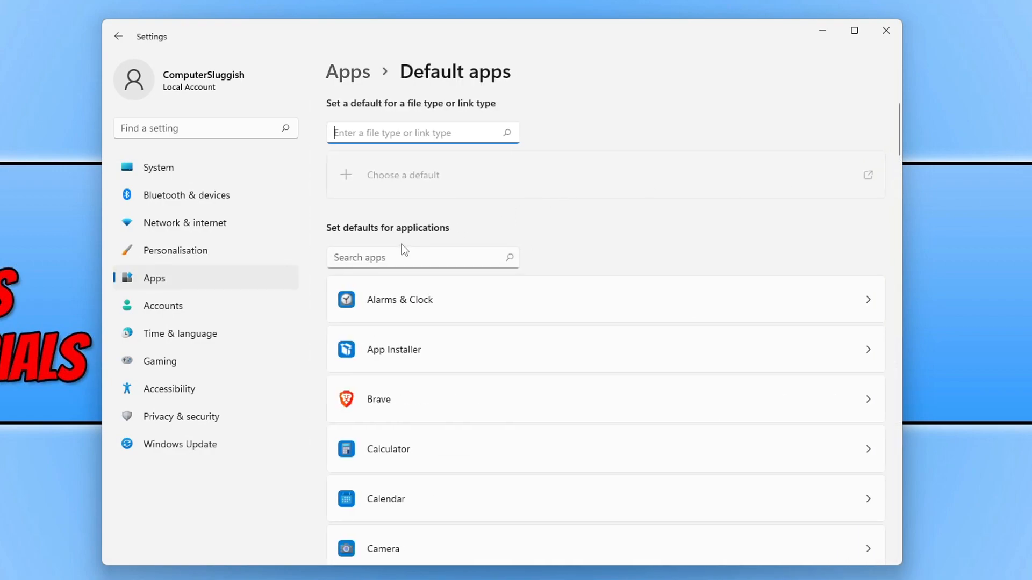
left_click(423, 257)
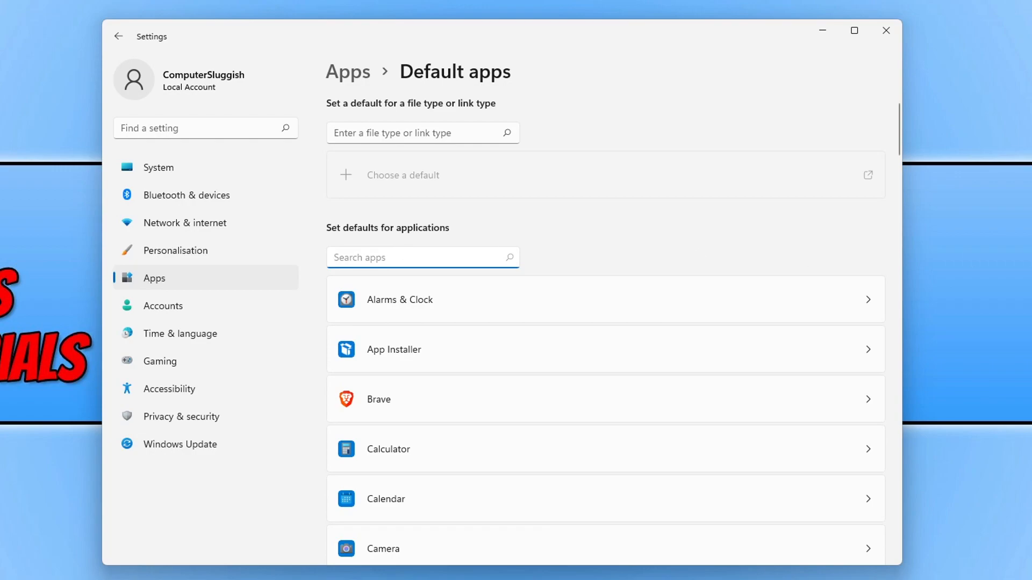
type("media")
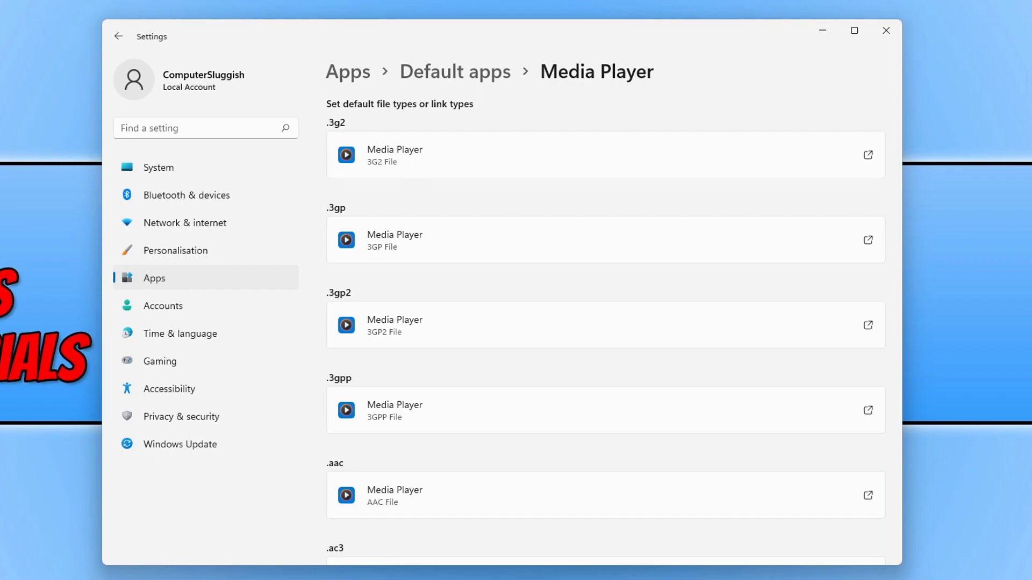
scroll("down", 3)
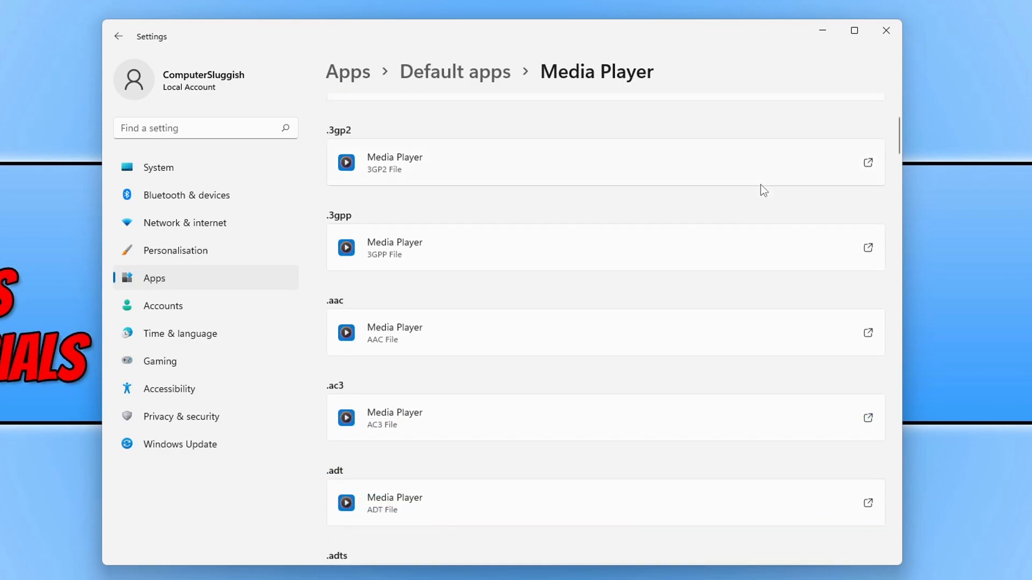
scroll("down", 3)
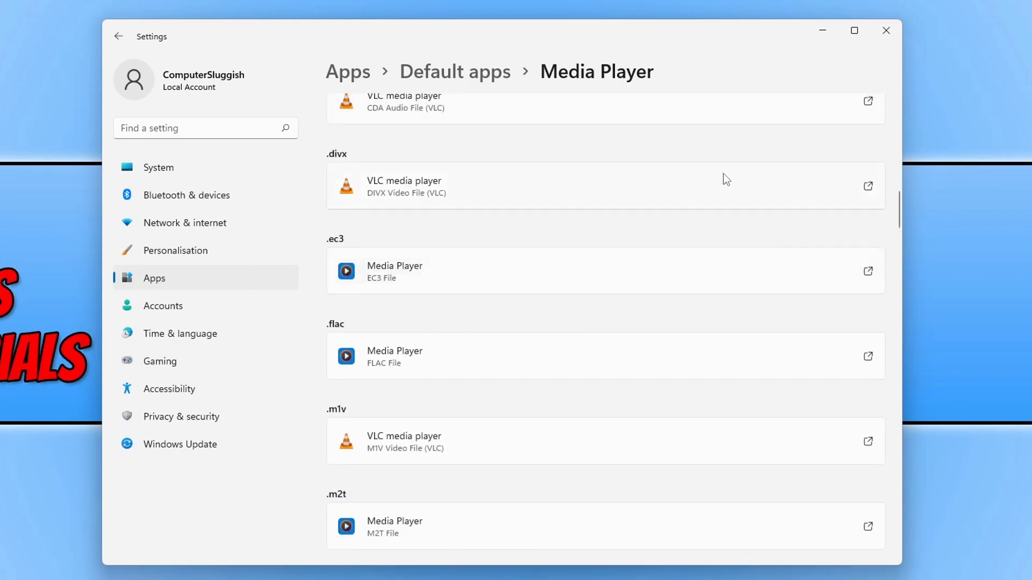
mouse_move(441, 184)
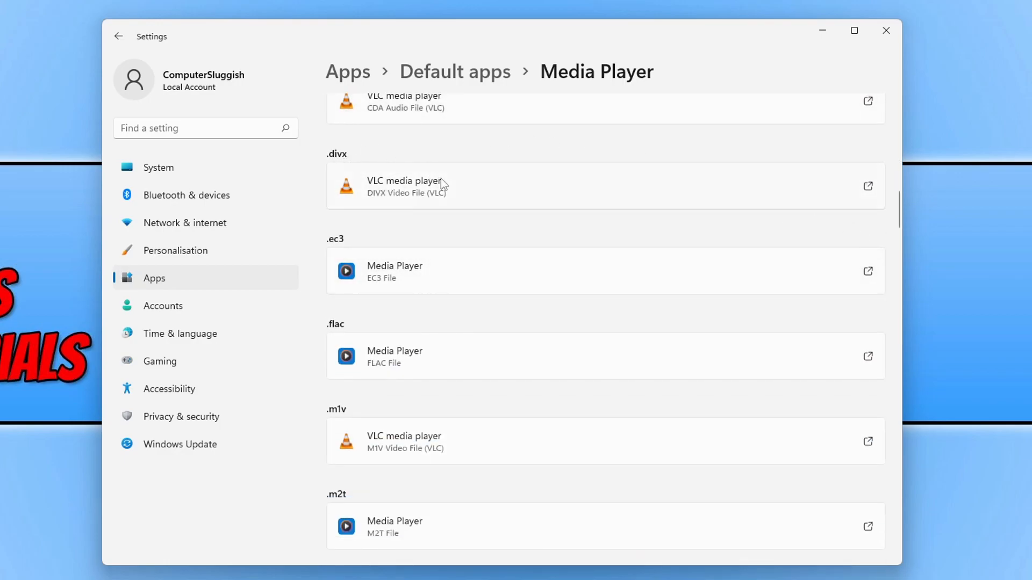
mouse_move(498, 215)
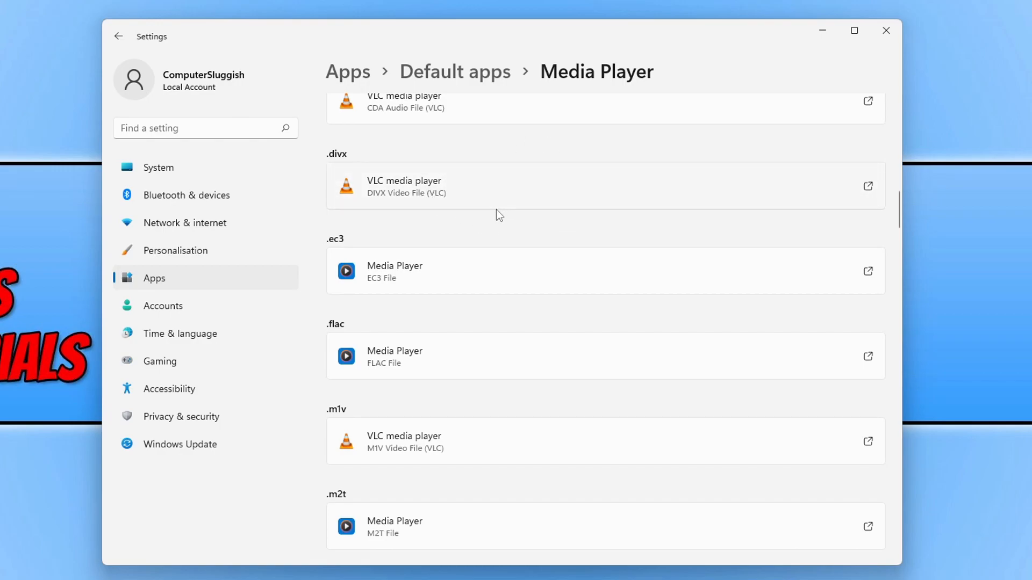
scroll("up", 3)
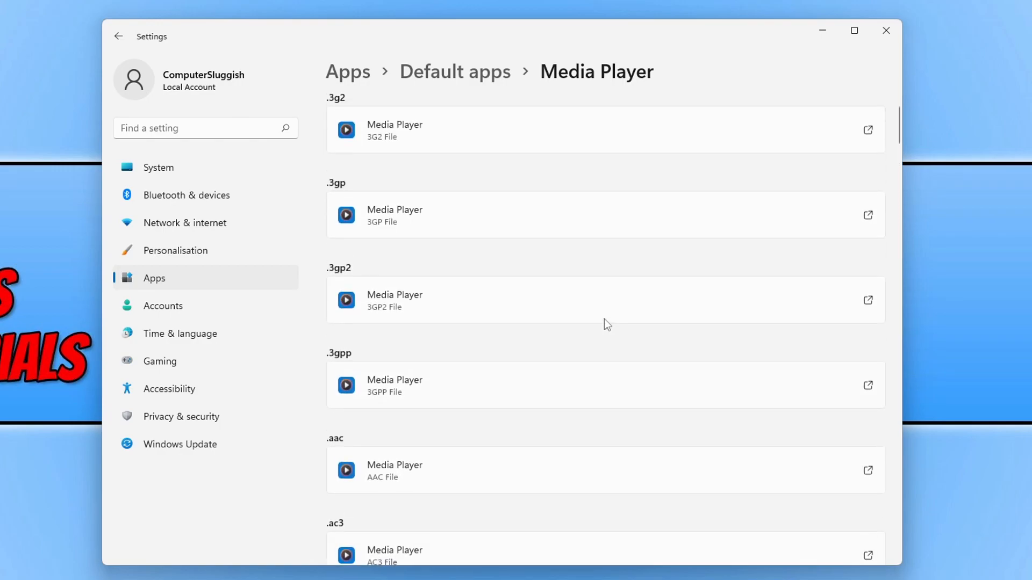
scroll("up", 3)
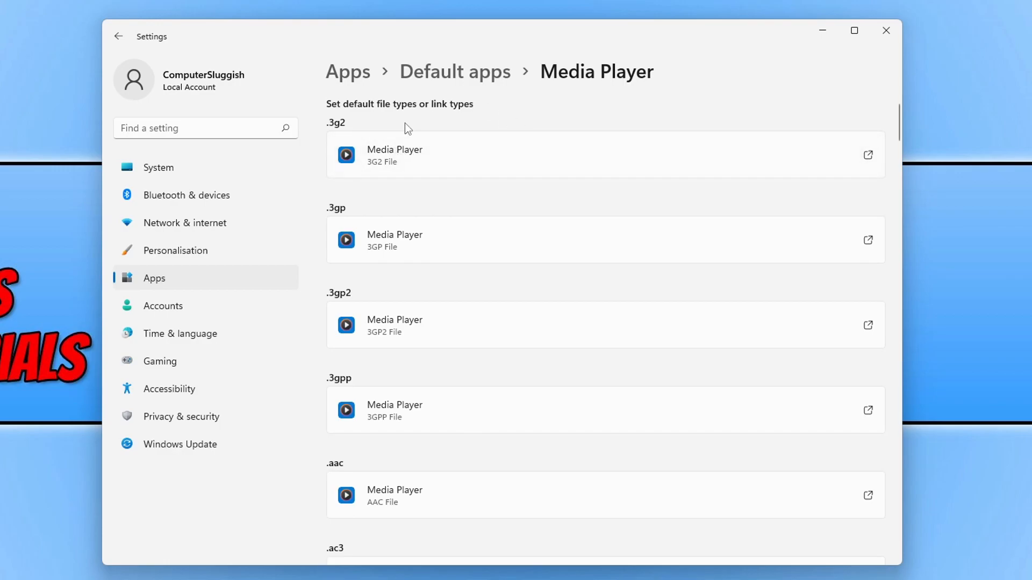
mouse_move(463, 164)
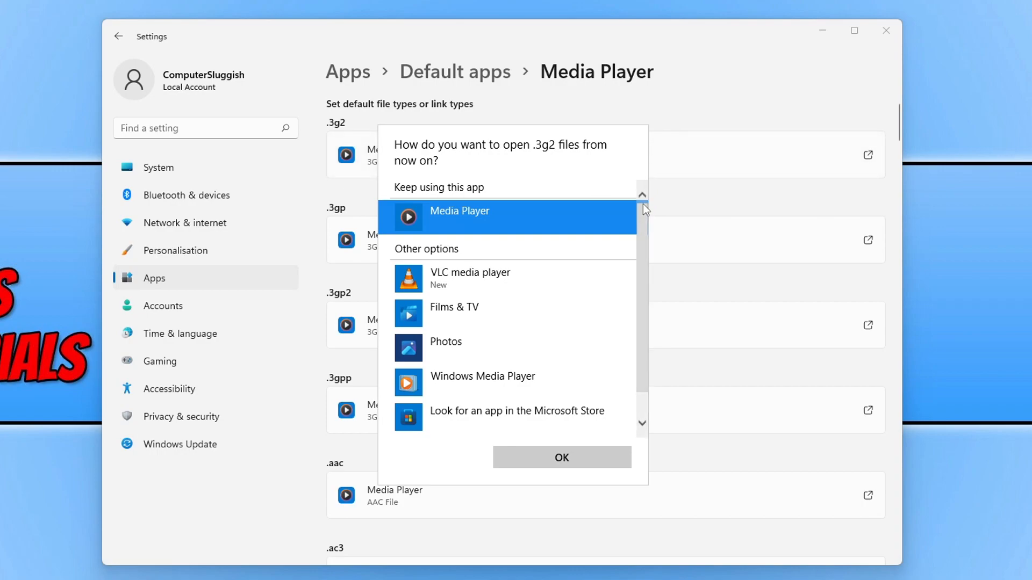
mouse_move(494, 279)
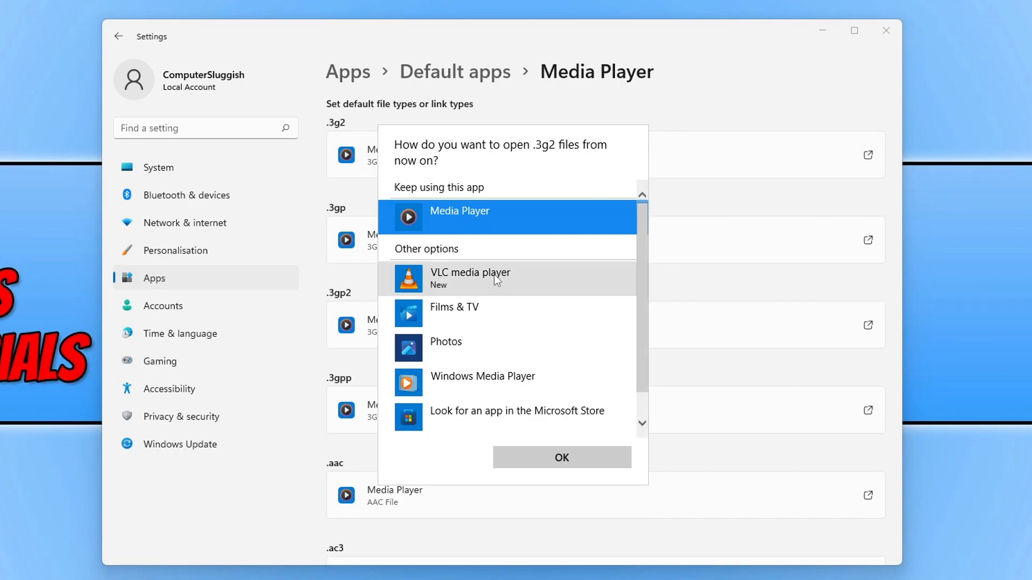
Assign VLC media player as the default for .3g2 and .3gp files.
left_click(470, 278)
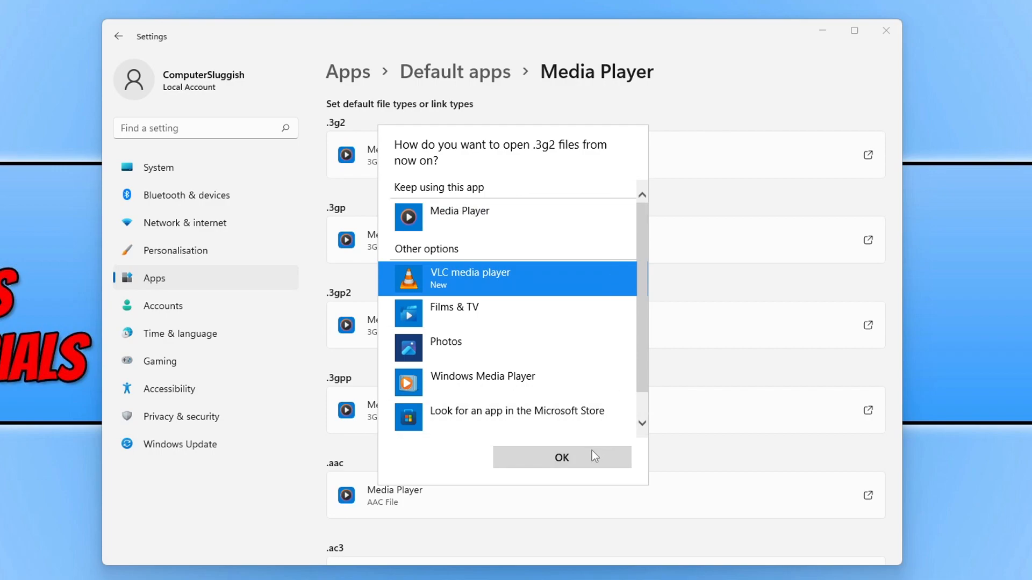
left_click(561, 456)
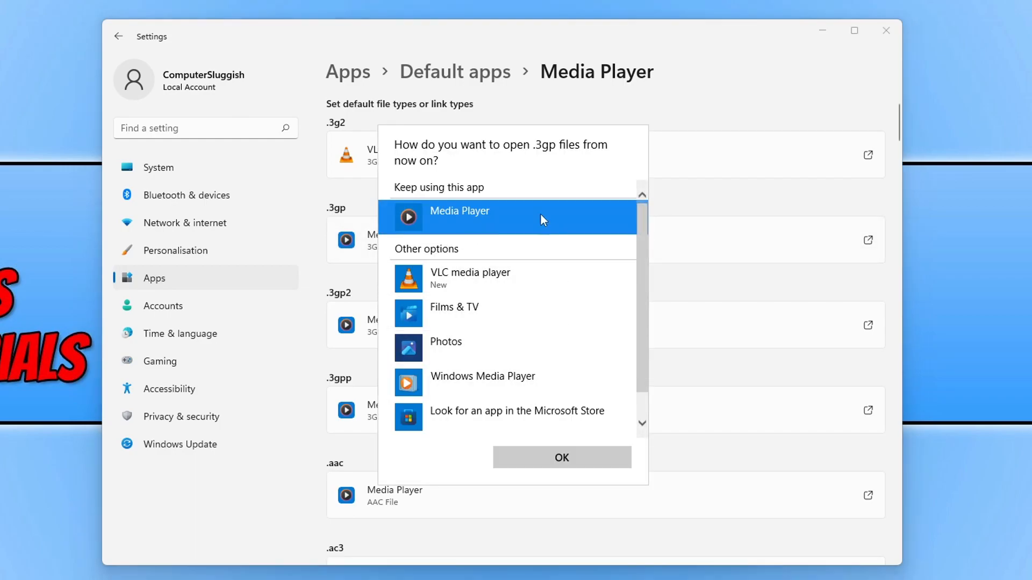
left_click(560, 457)
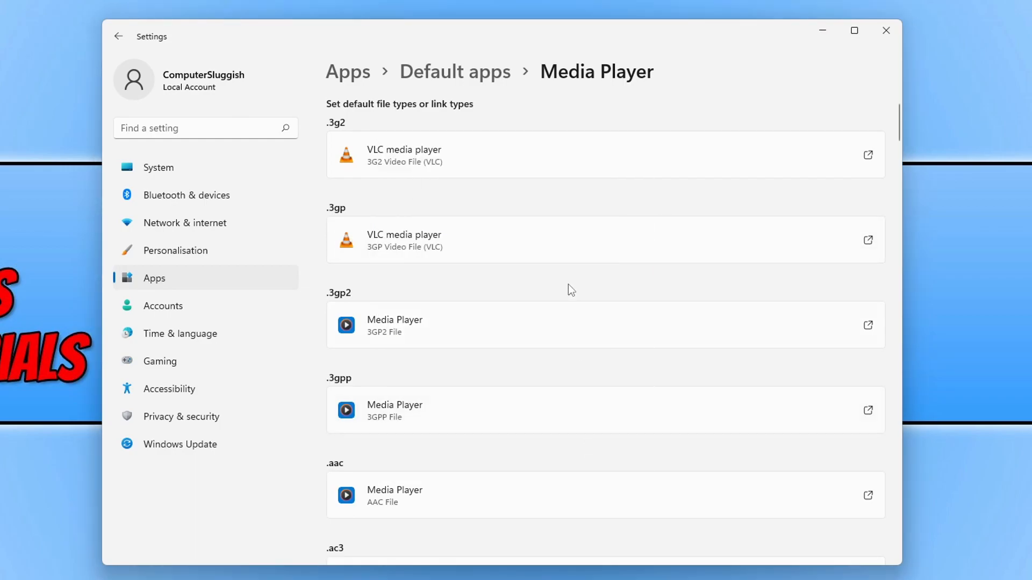
Assign VLC media player as the default for .mp3 files and review the remaining file types.
scroll("down", 3)
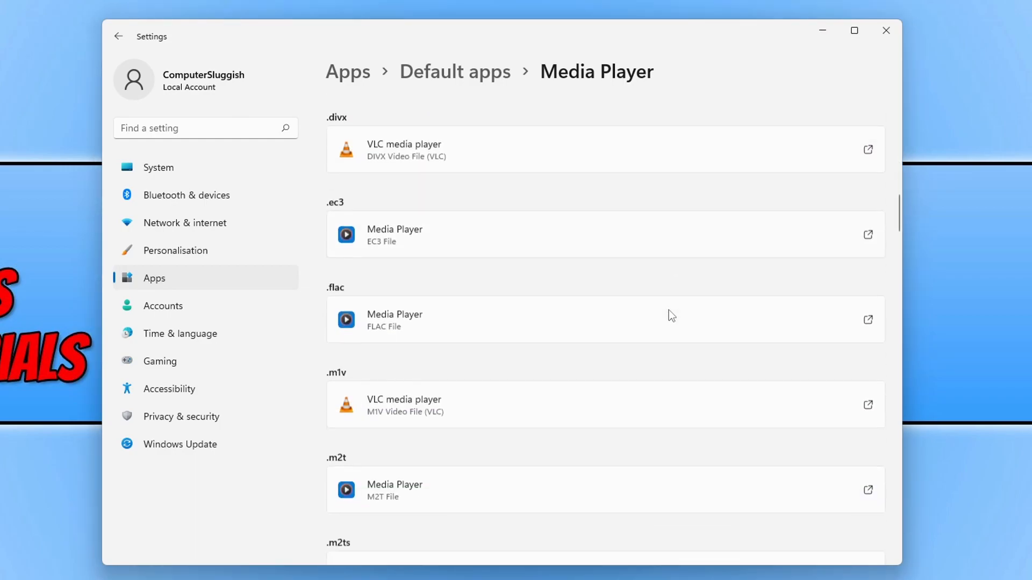
scroll("down", 3)
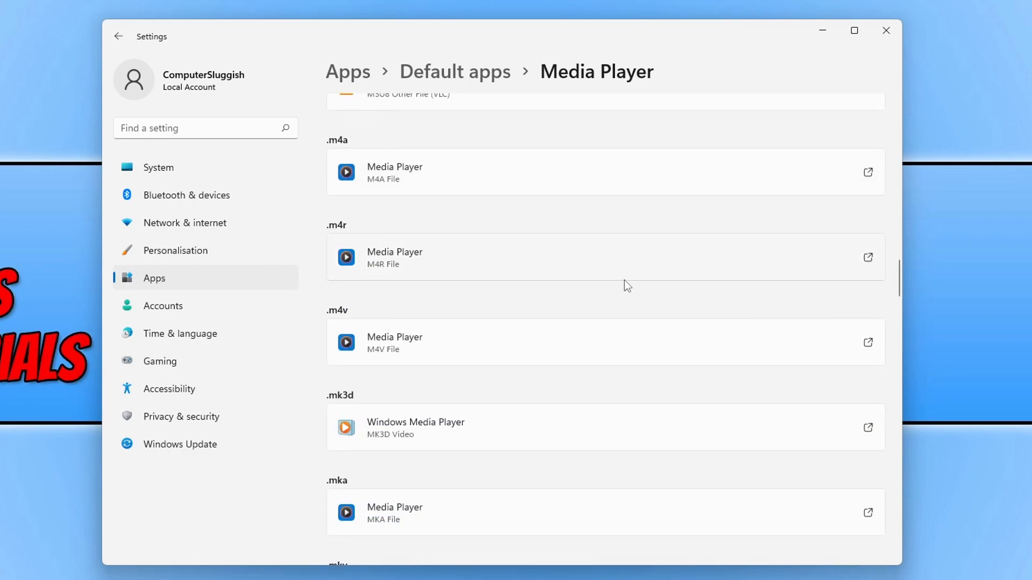
scroll("down", 3)
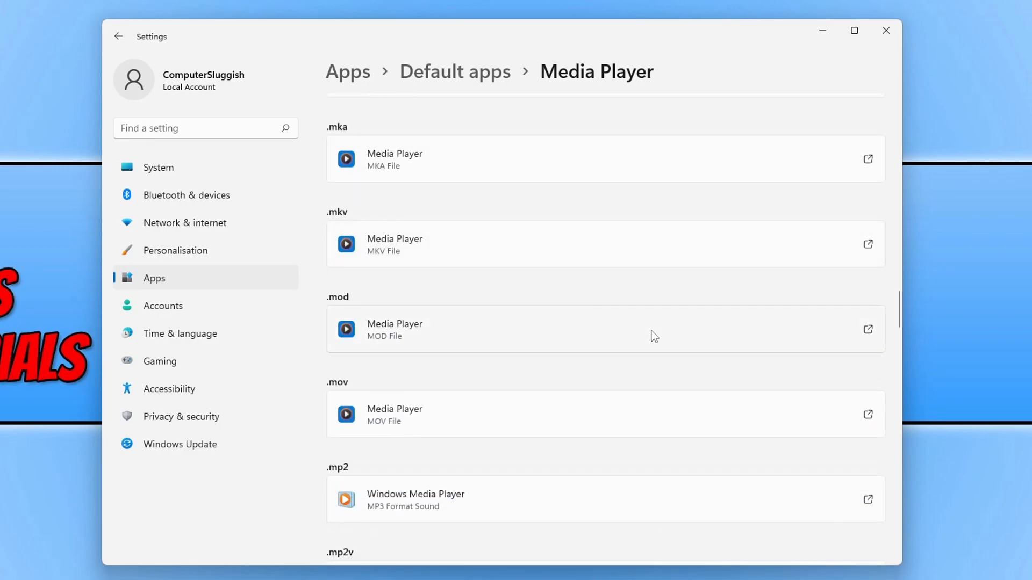
scroll("down", 3)
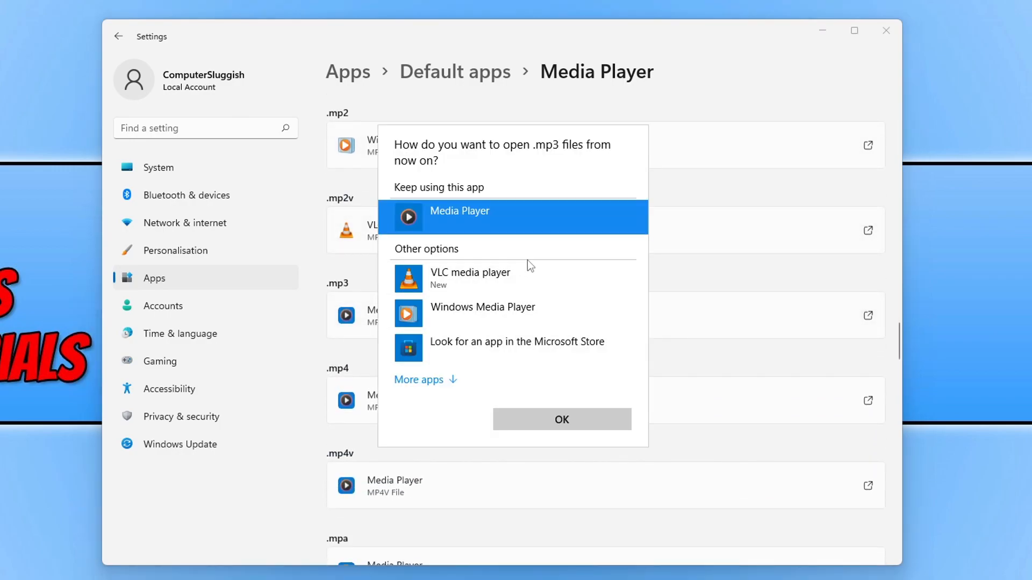
left_click(418, 379)
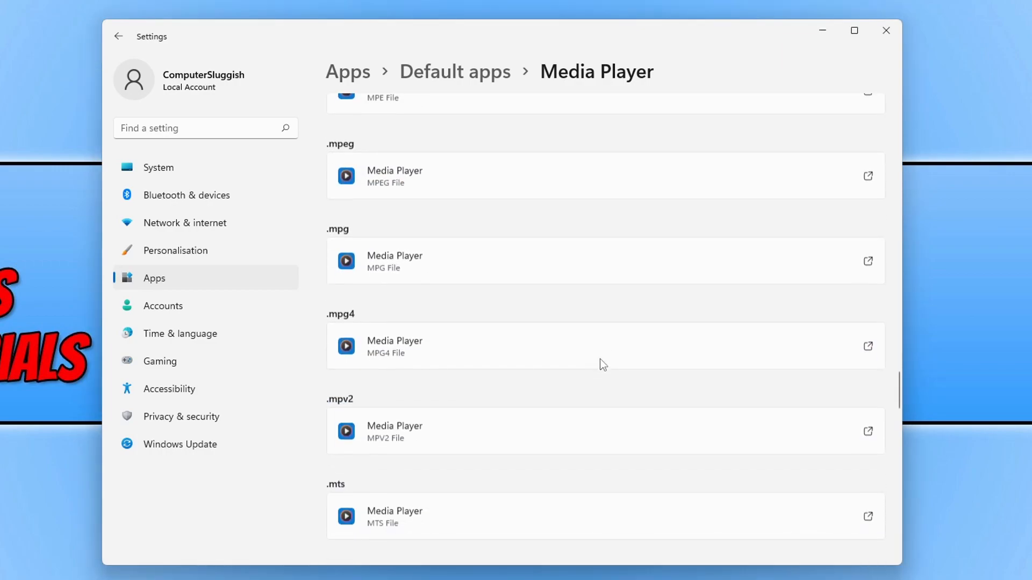
scroll("down", 3)
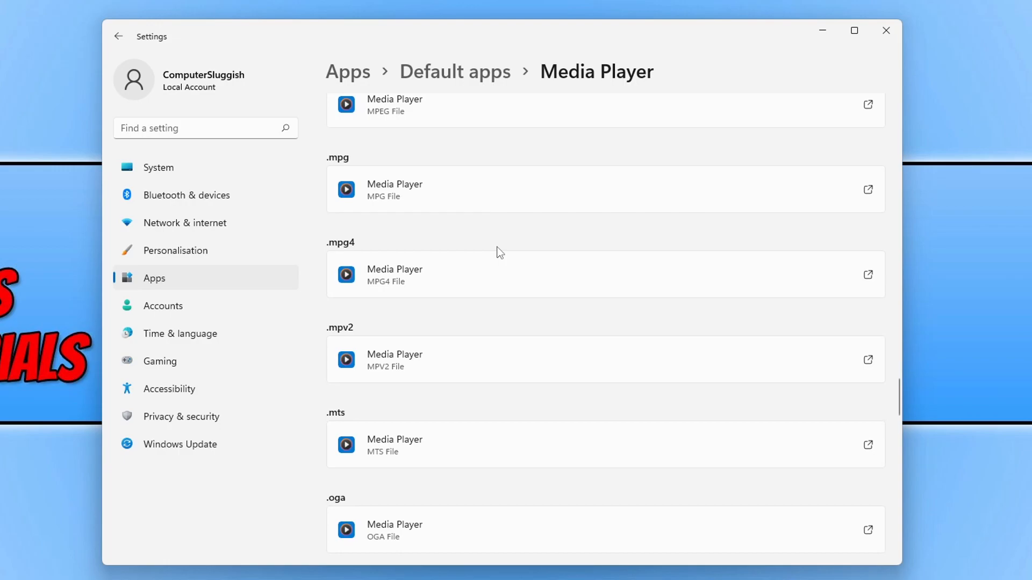
scroll("down", 3)
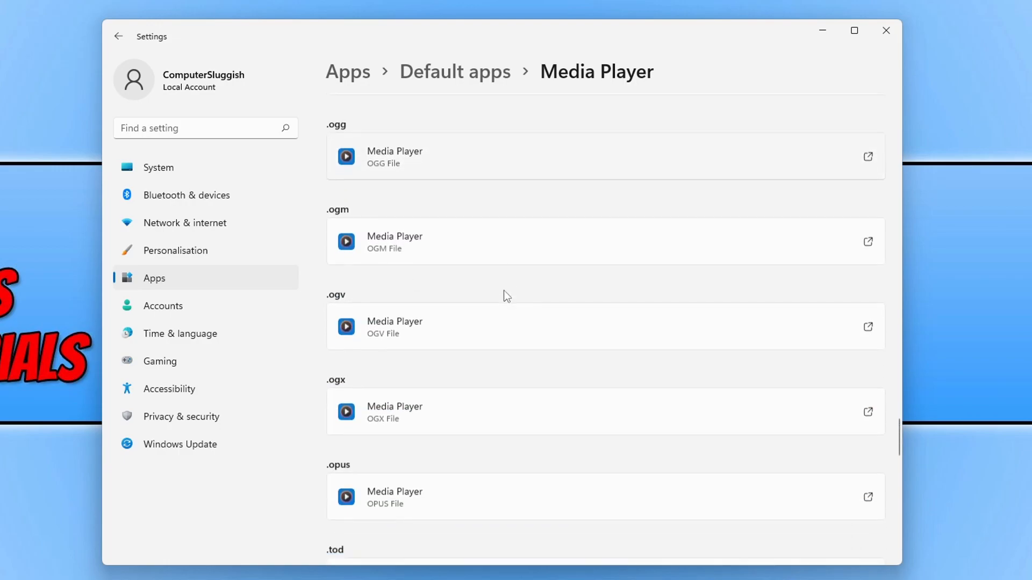
scroll("down", 3)
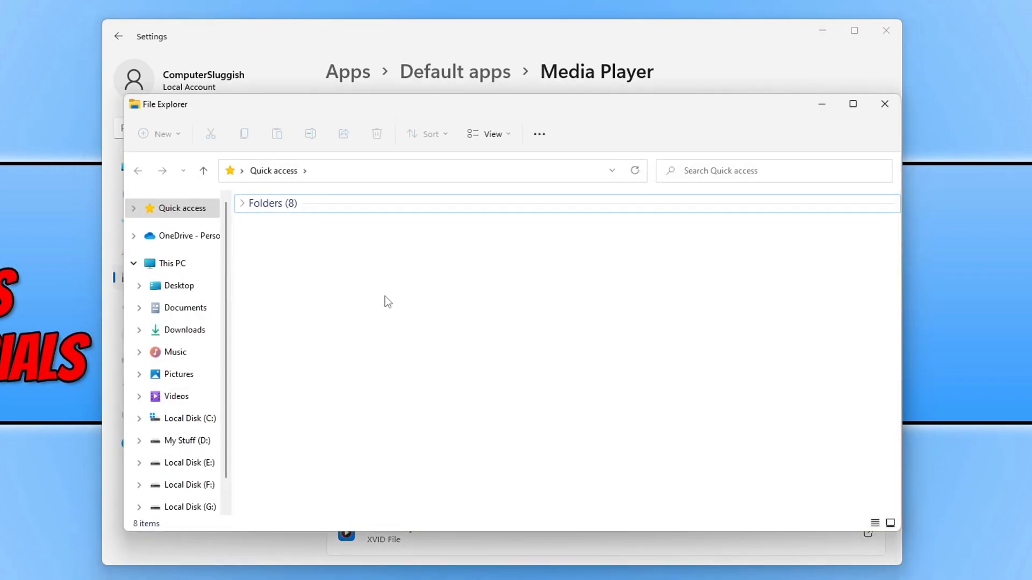
In the Videos folder, enable File name extensions under View > Show.
left_click(175, 397)
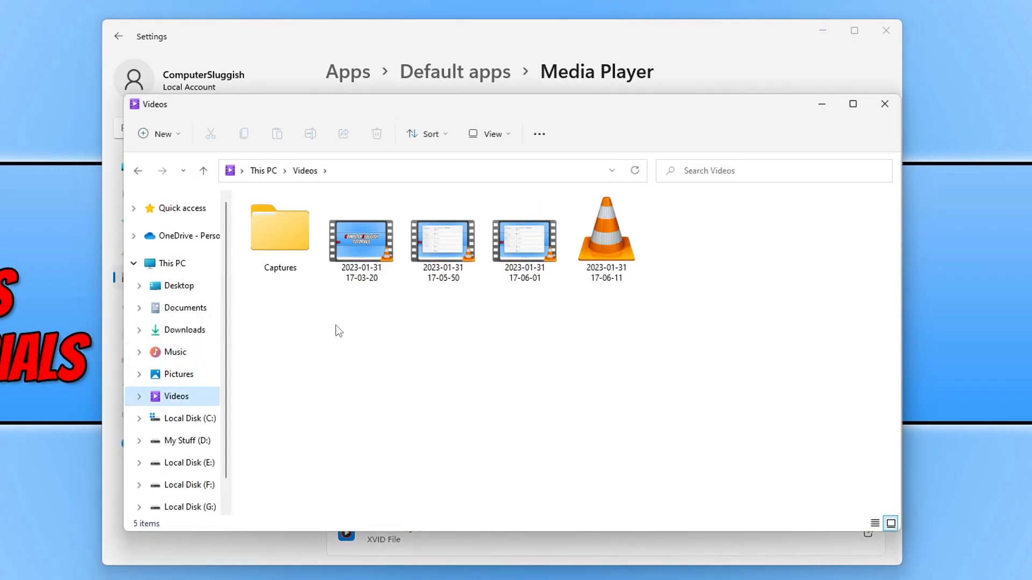
mouse_move(471, 389)
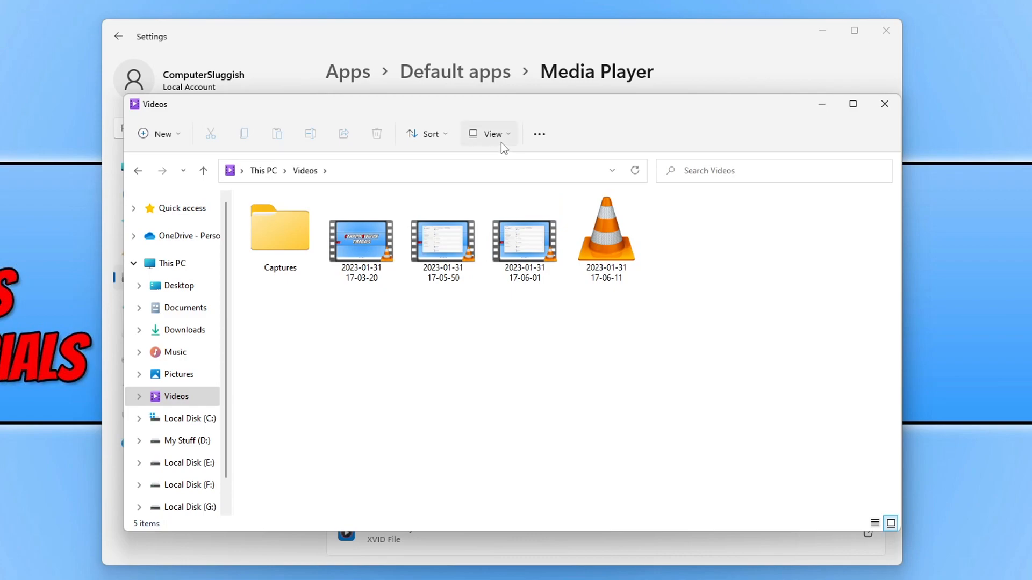
left_click(490, 134)
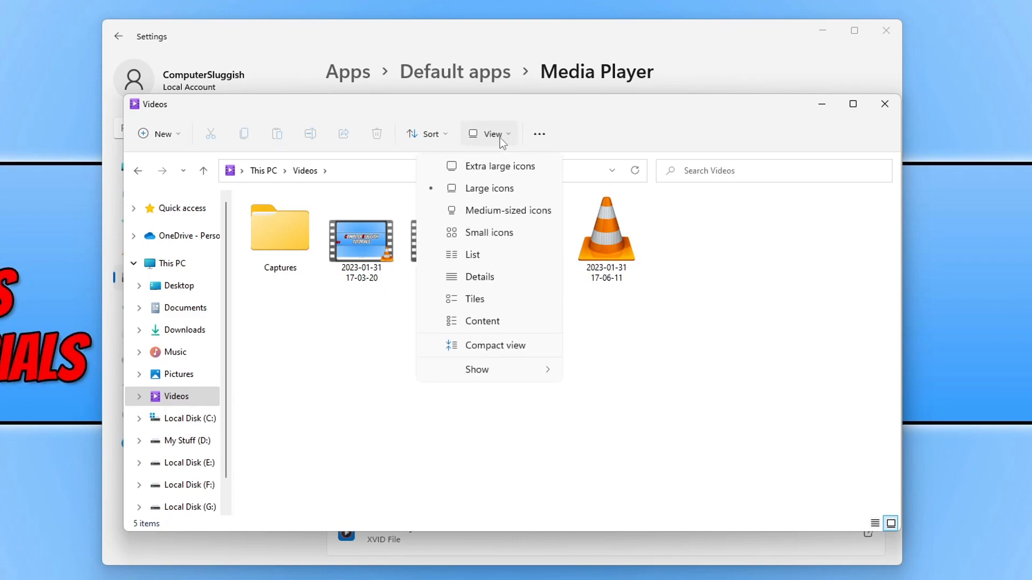
left_click(476, 368)
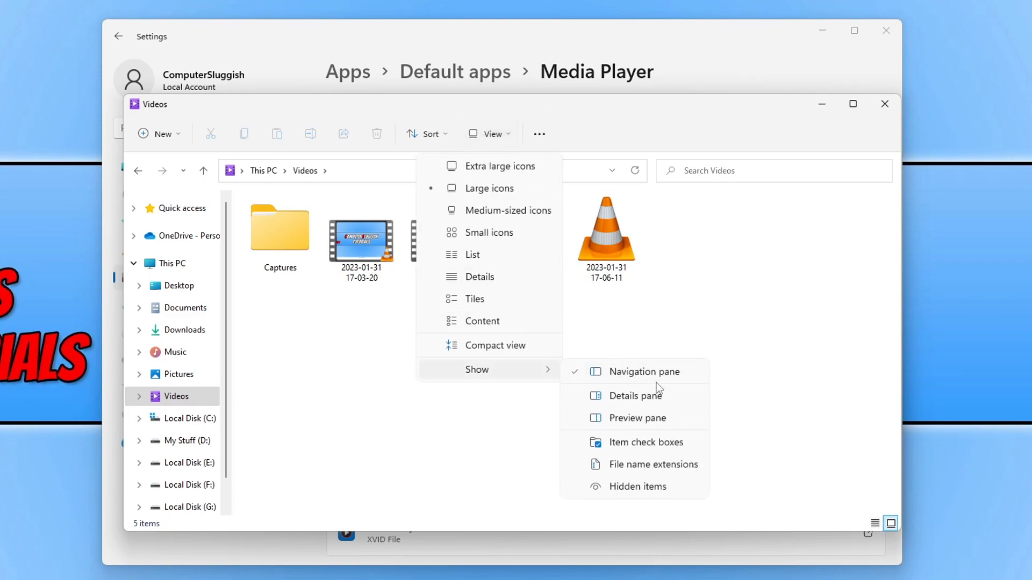
mouse_move(655, 464)
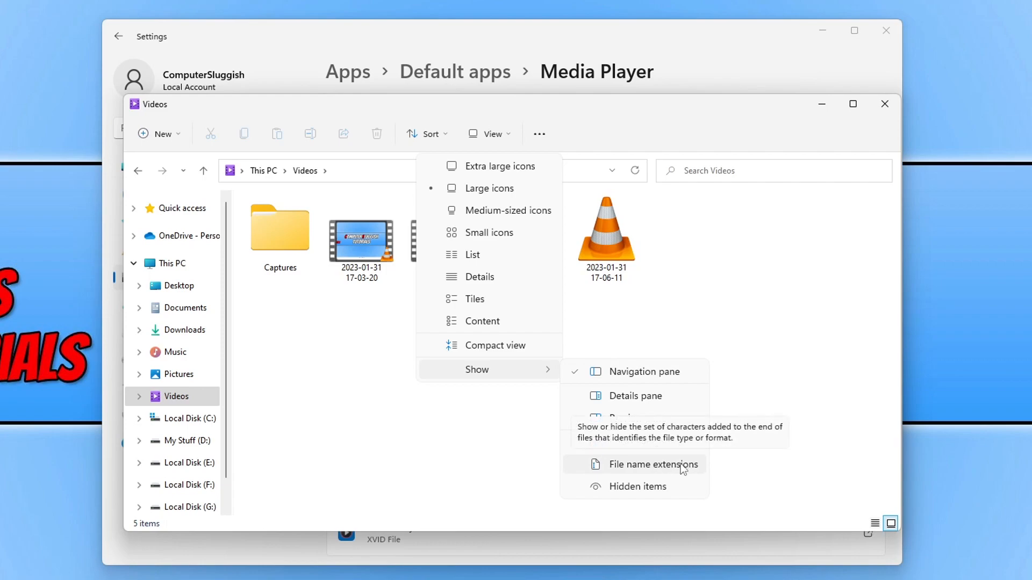
left_click(652, 464)
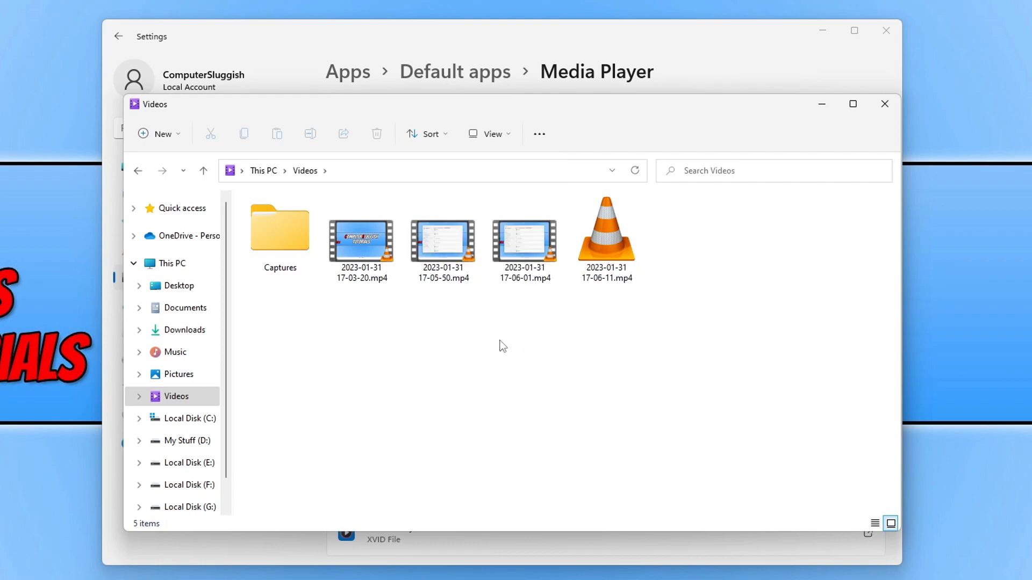
Check that the clips 17-05-50 and 17-03-20 are .mp4 files, then return to Settings.
left_click(443, 240)
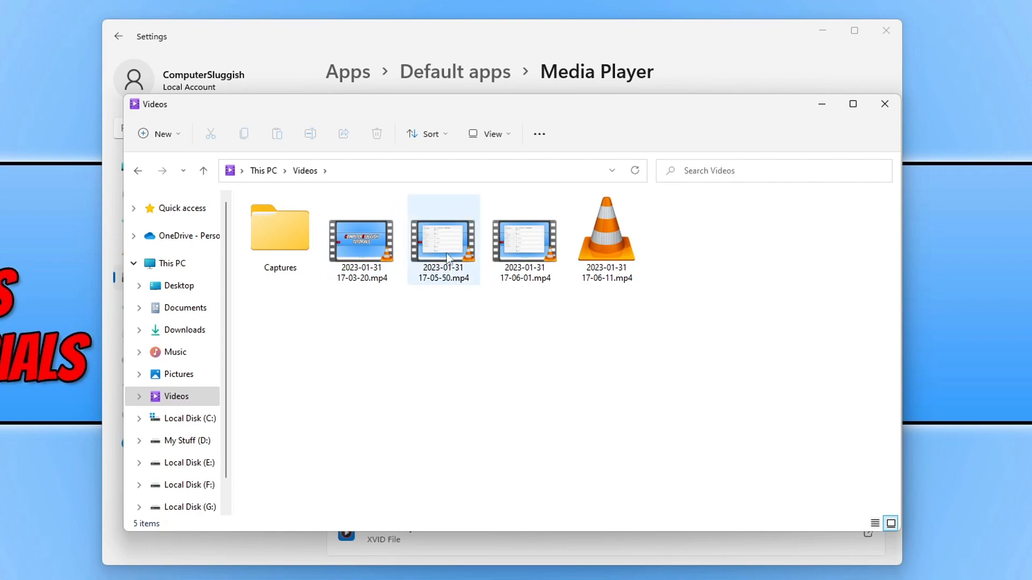
left_click(361, 237)
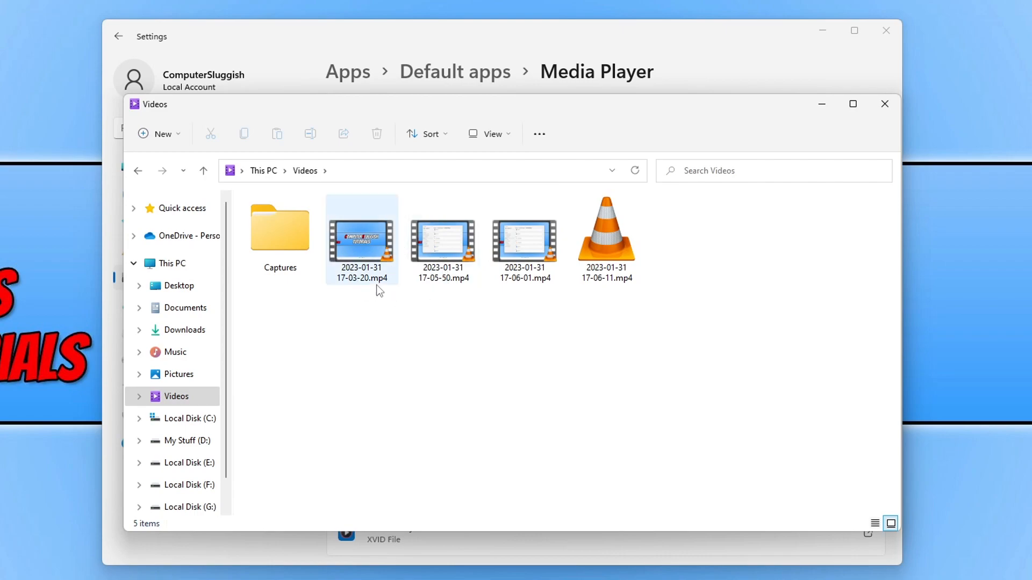
mouse_move(918, 198)
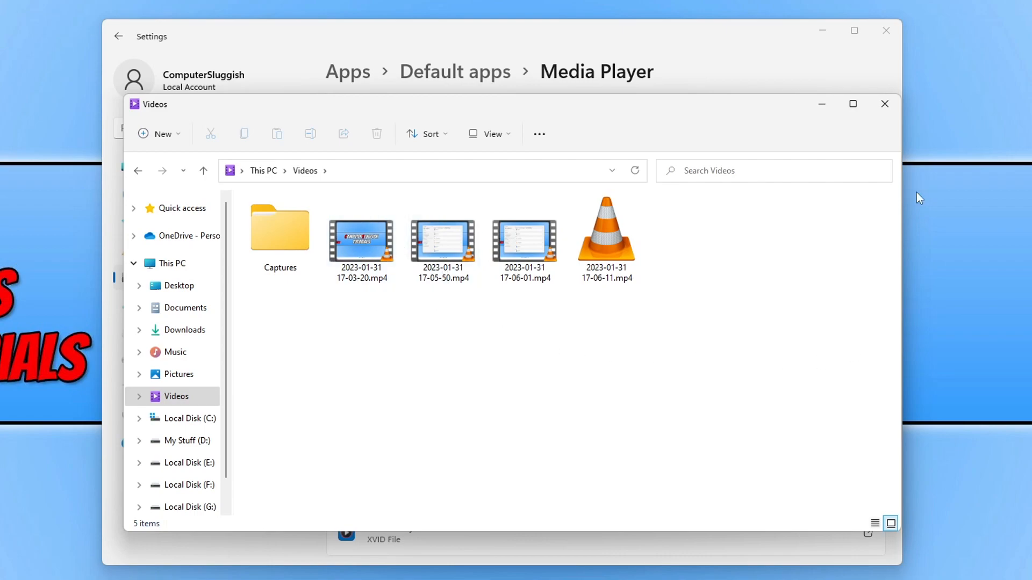
left_click(884, 104)
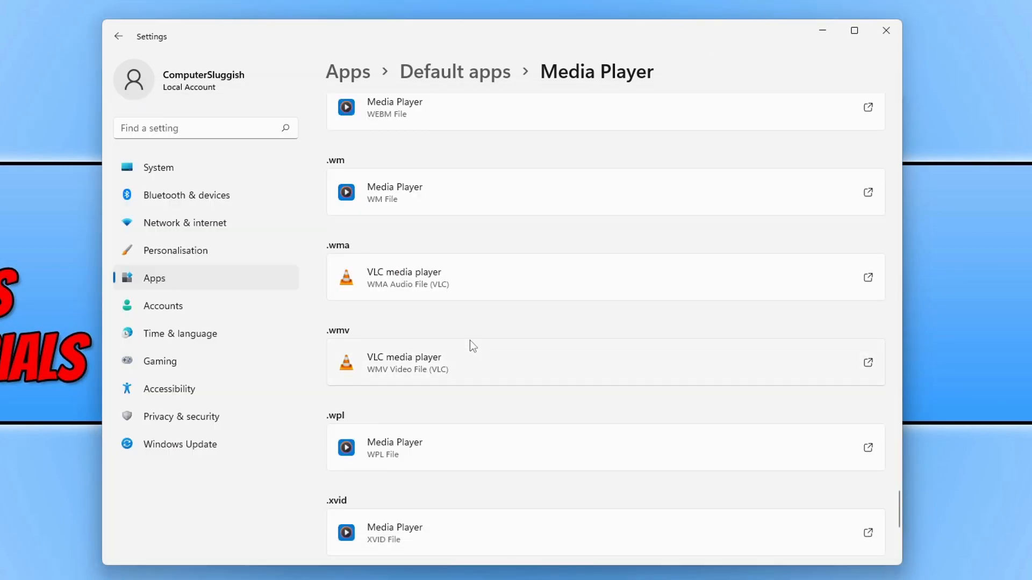
scroll("up", 3)
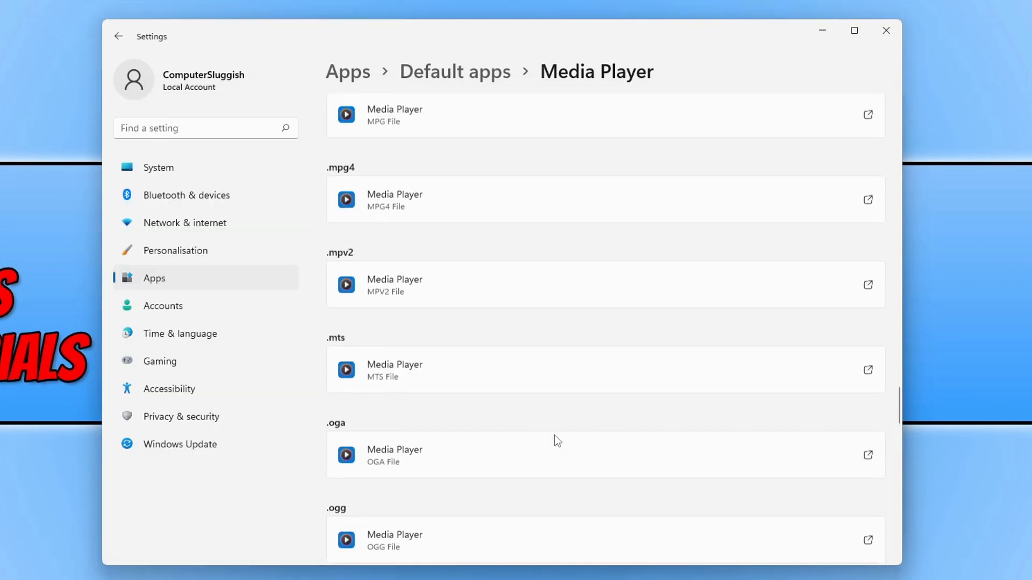
scroll("up", 3)
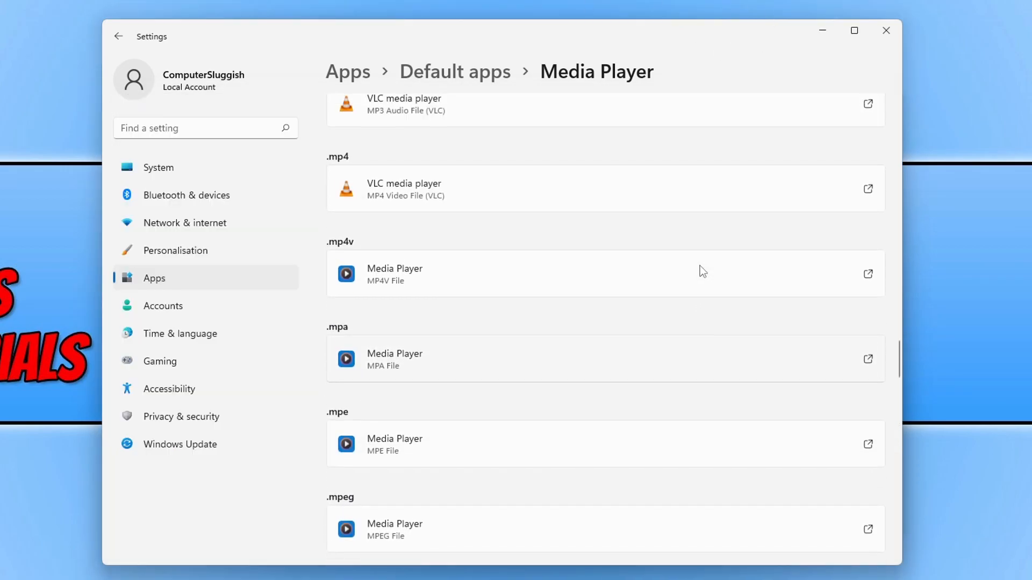
scroll("up", 3)
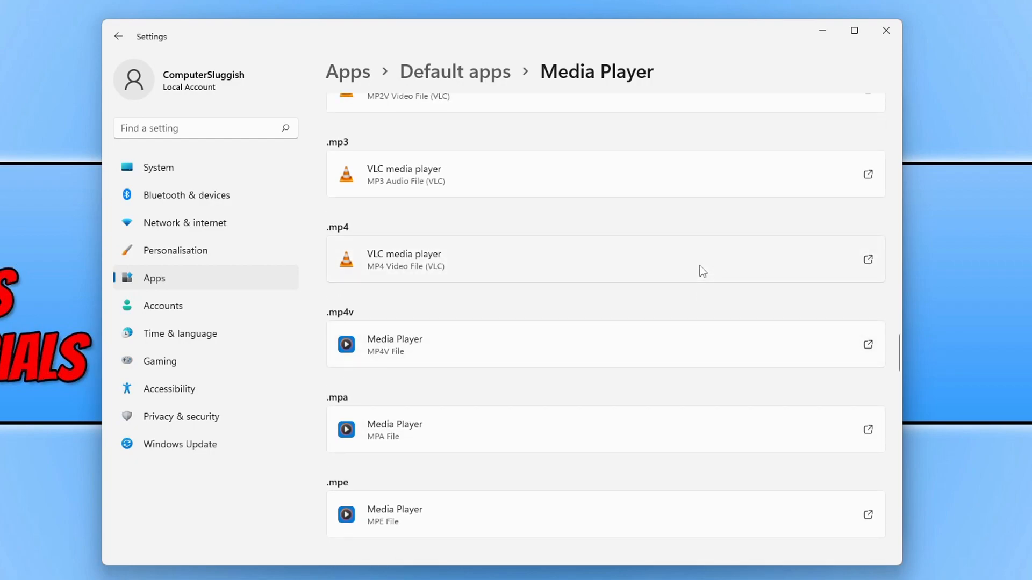